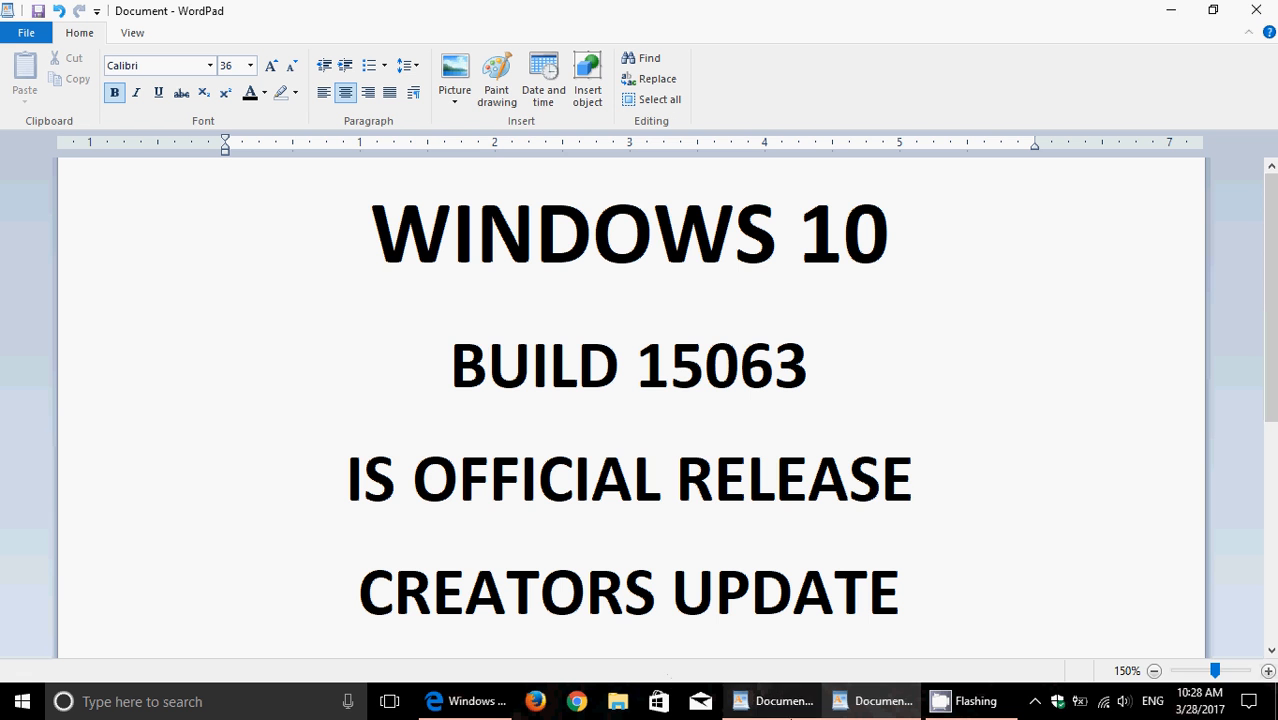
Go from Action Center through All settings to Update & security's Windows Update page.
{"action": "left_click", "coordinate": [1249, 701]}
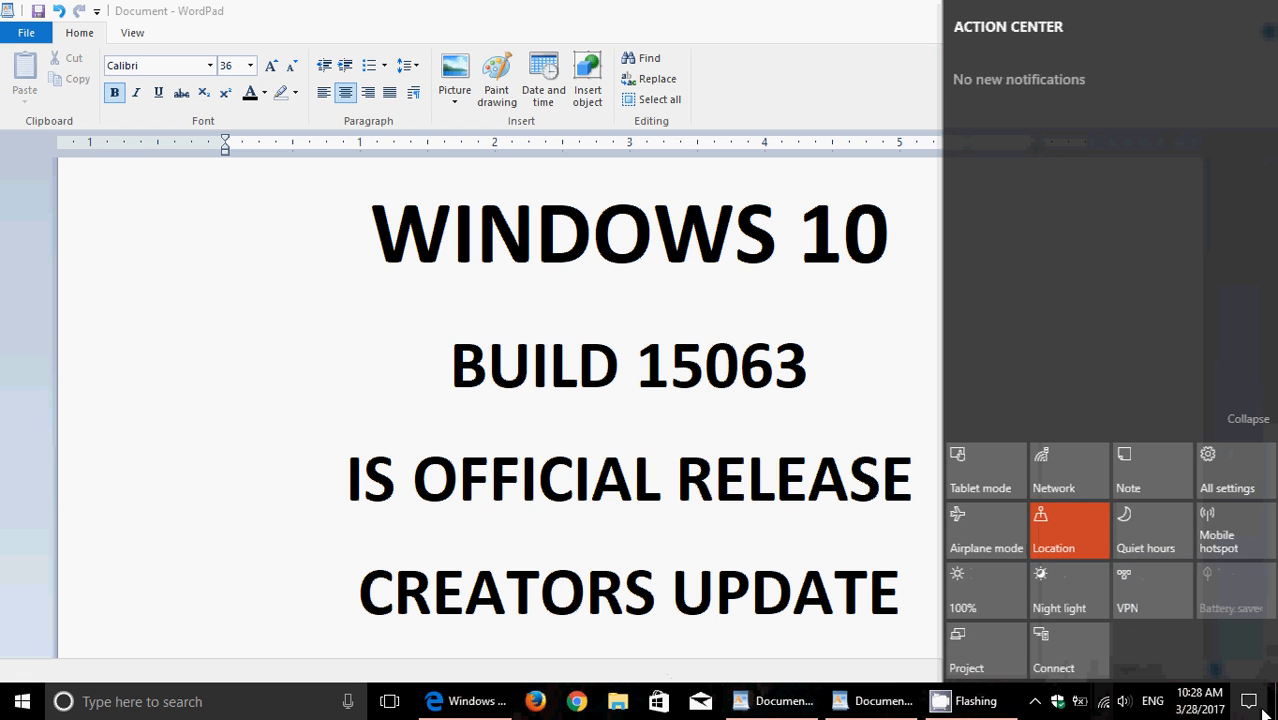
{"action": "left_click", "coordinate": [1207, 470]}
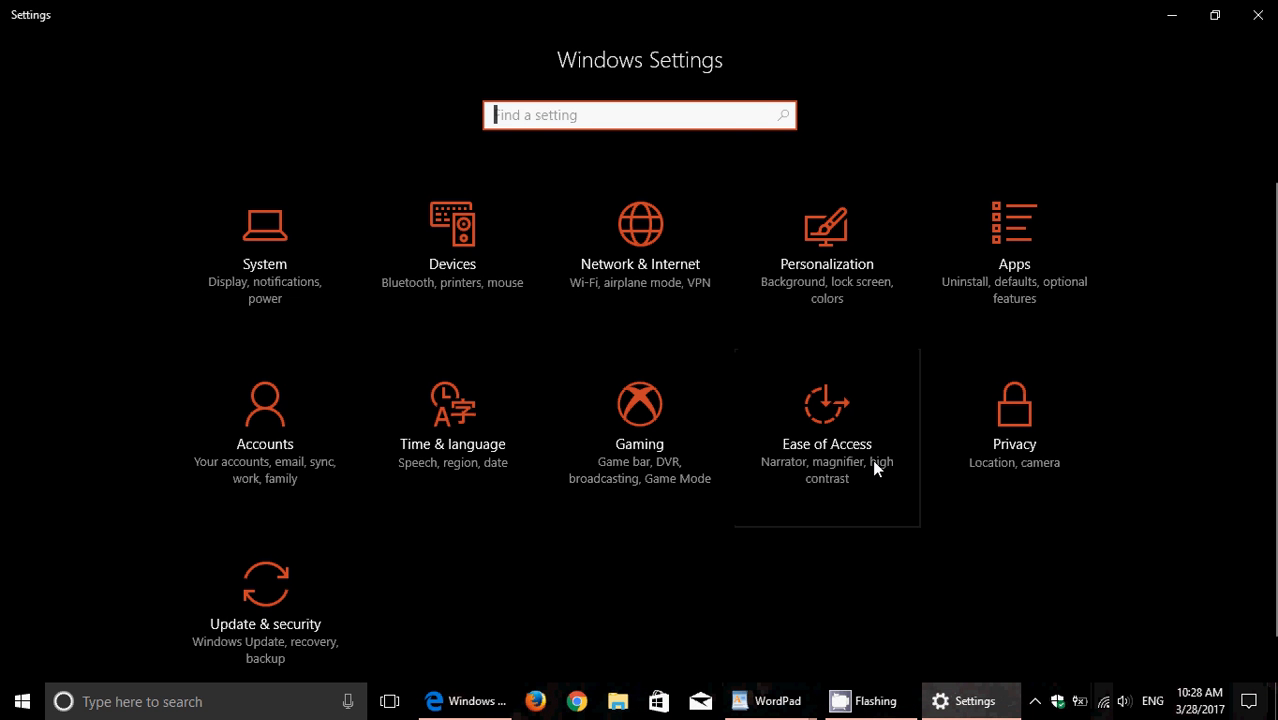
{"action": "left_click", "coordinate": [264, 584]}
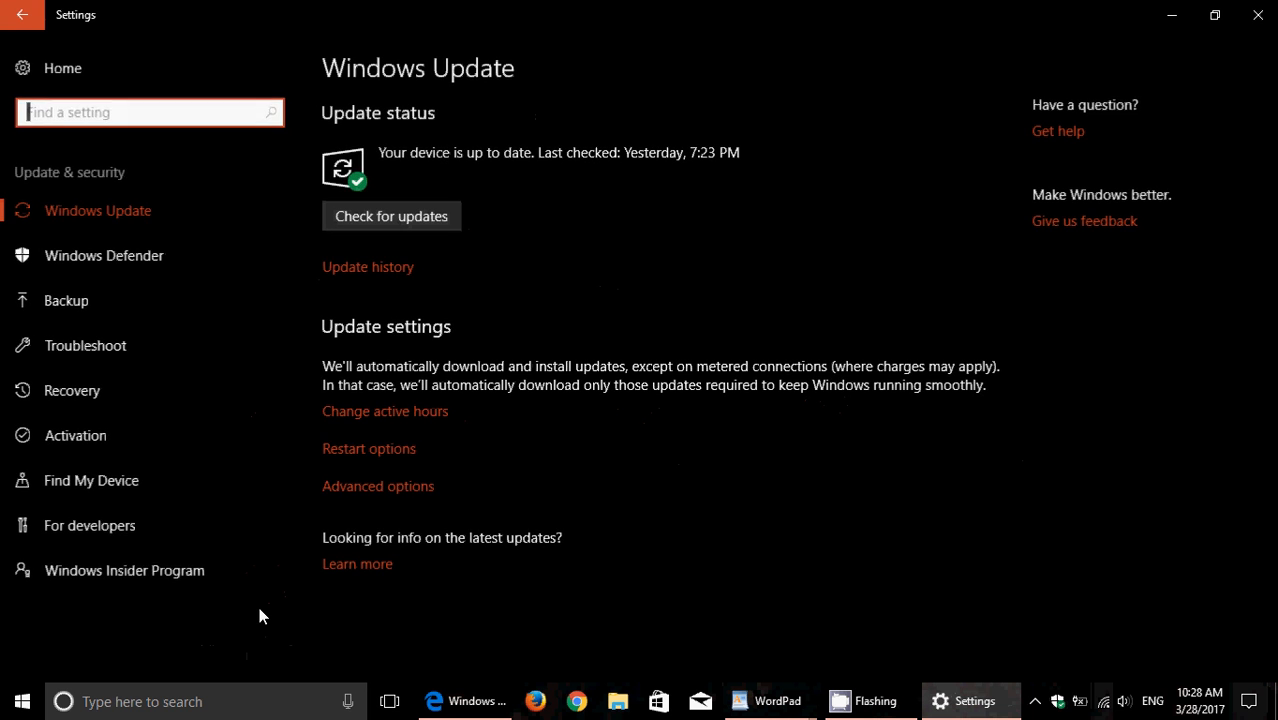
{"action": "mouse_move", "coordinate": [110, 570]}
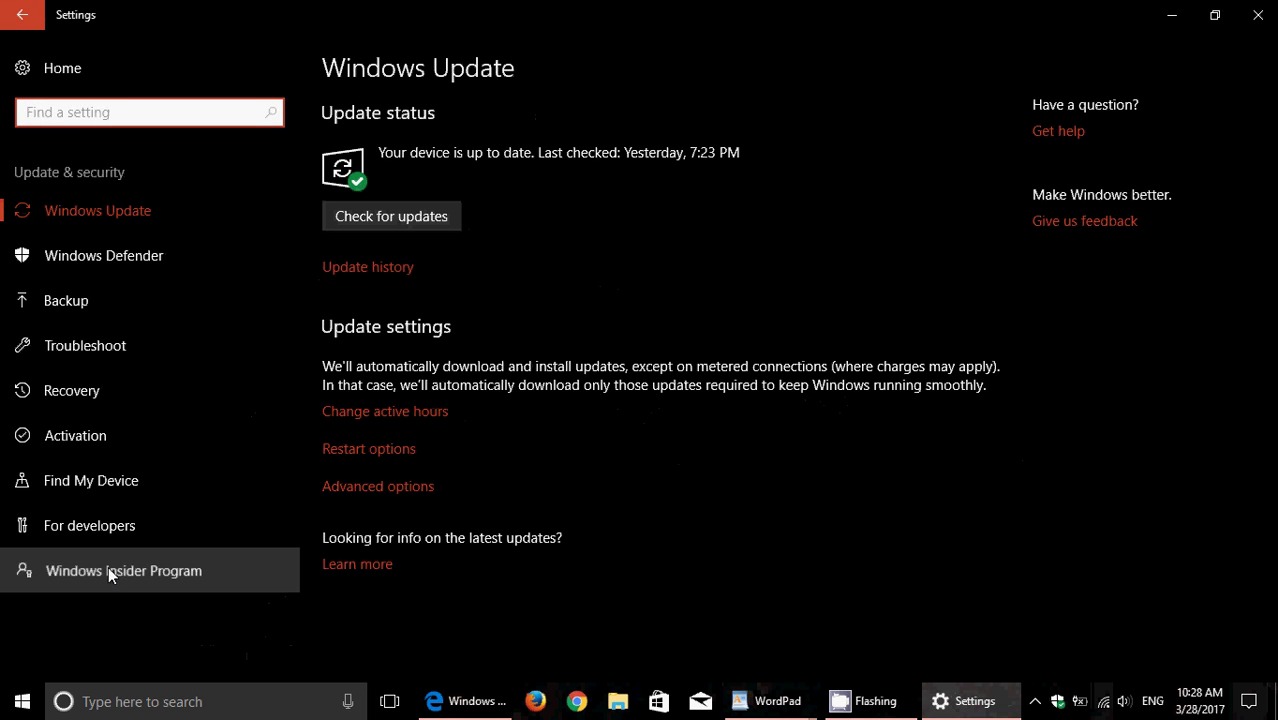
Show the Windows Insider Program page with Insider Preview builds at the Fast pace.
{"action": "left_click", "coordinate": [124, 570]}
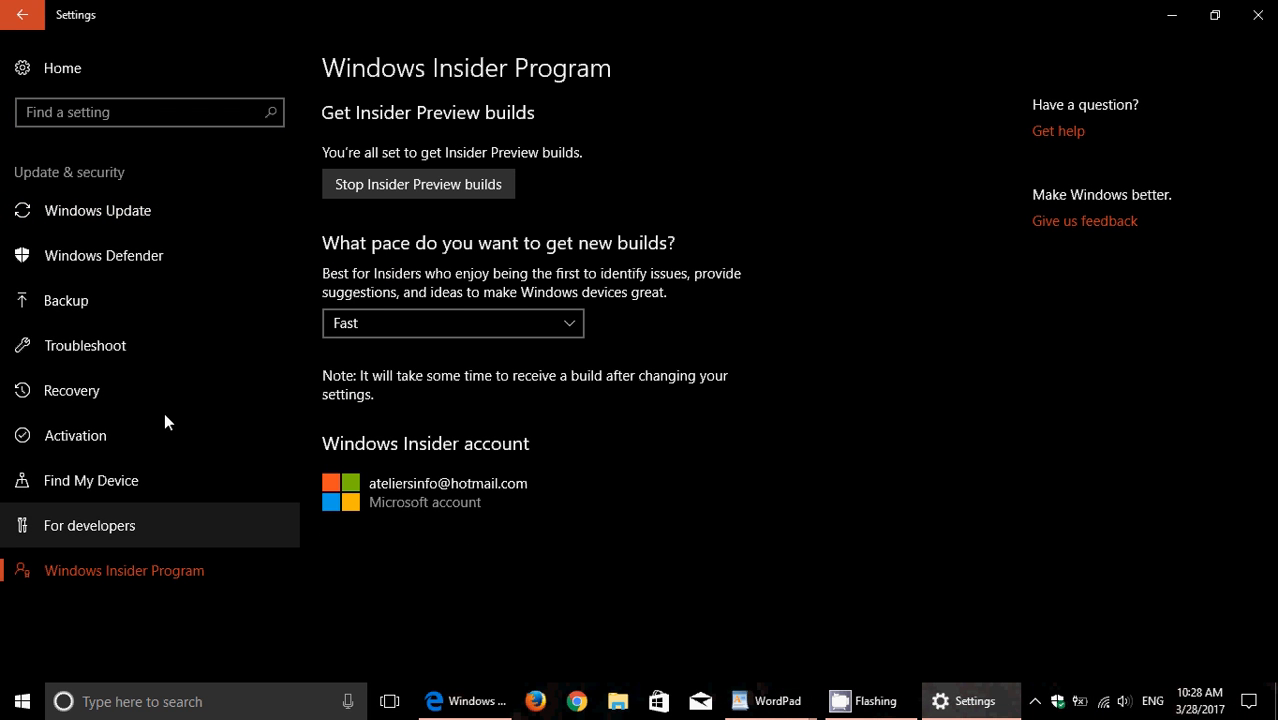
{"action": "mouse_move", "coordinate": [318, 198]}
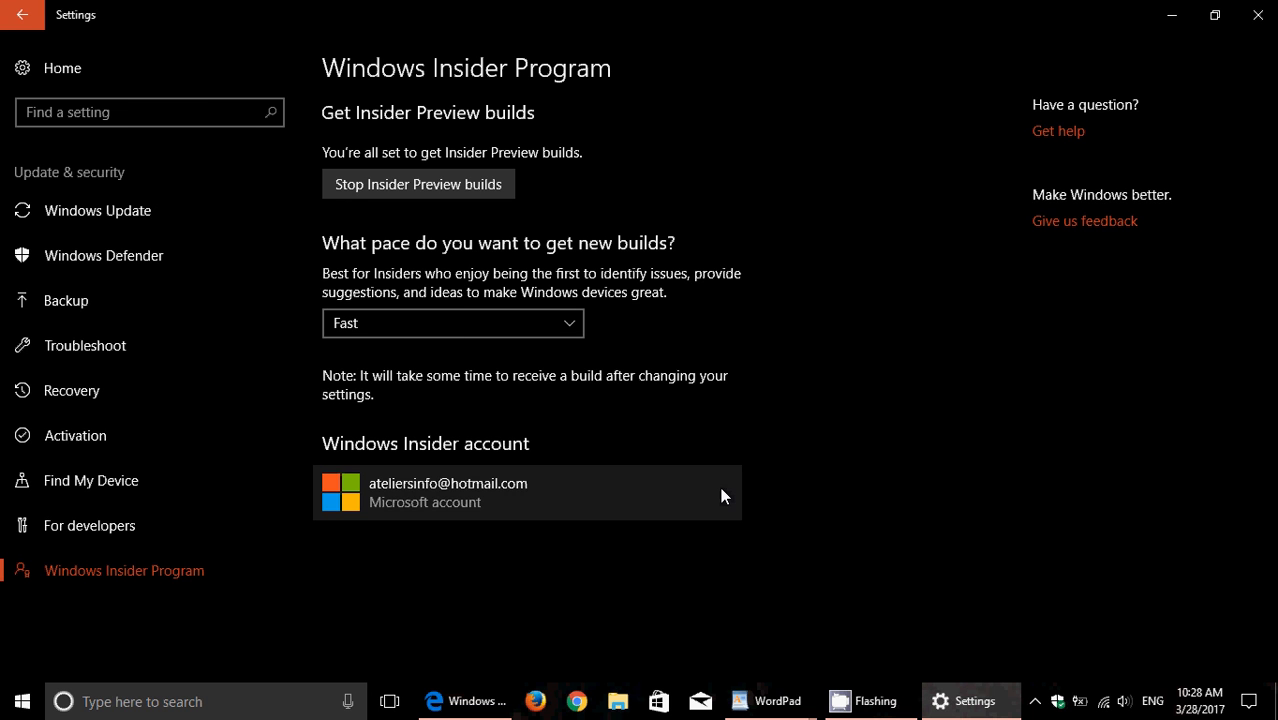
{"action": "mouse_move", "coordinate": [938, 579]}
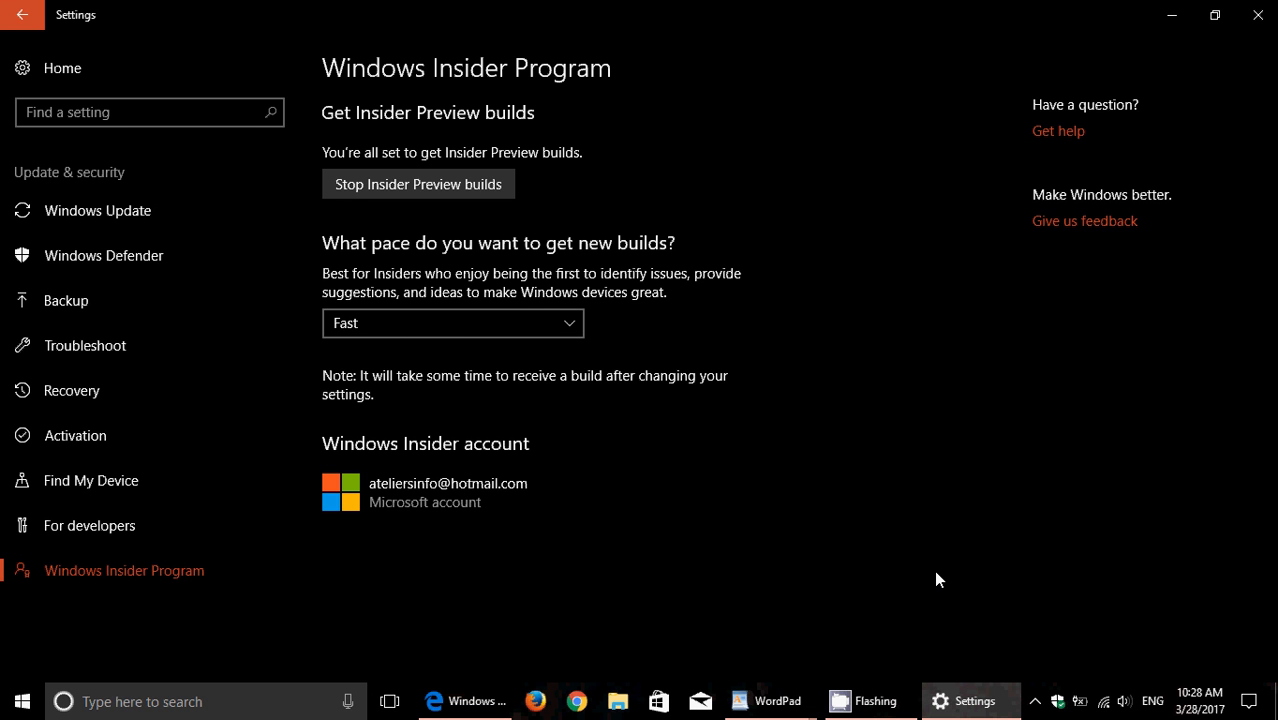
{"action": "mouse_move", "coordinate": [1143, 77]}
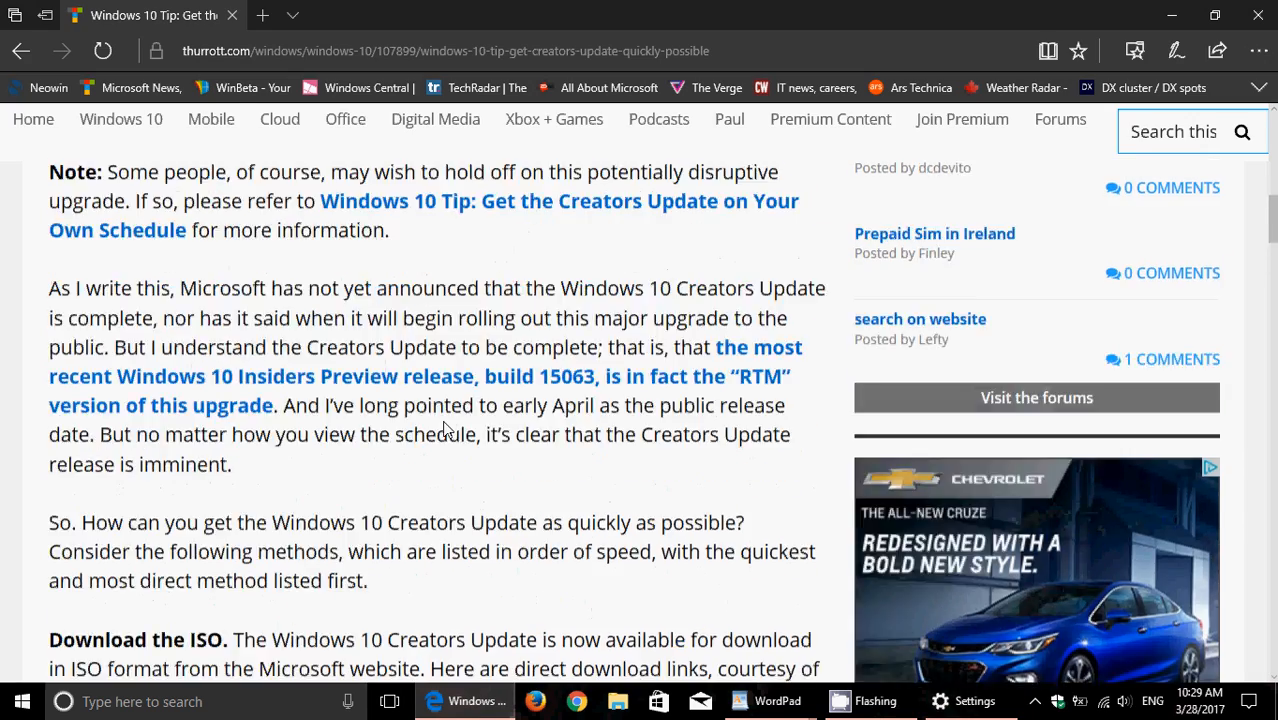
Scroll the Thurrott article to the build 15063 64-bit and 32-bit ISO links.
{"action": "scroll", "scroll_direction": "up", "scroll_amount": 3}
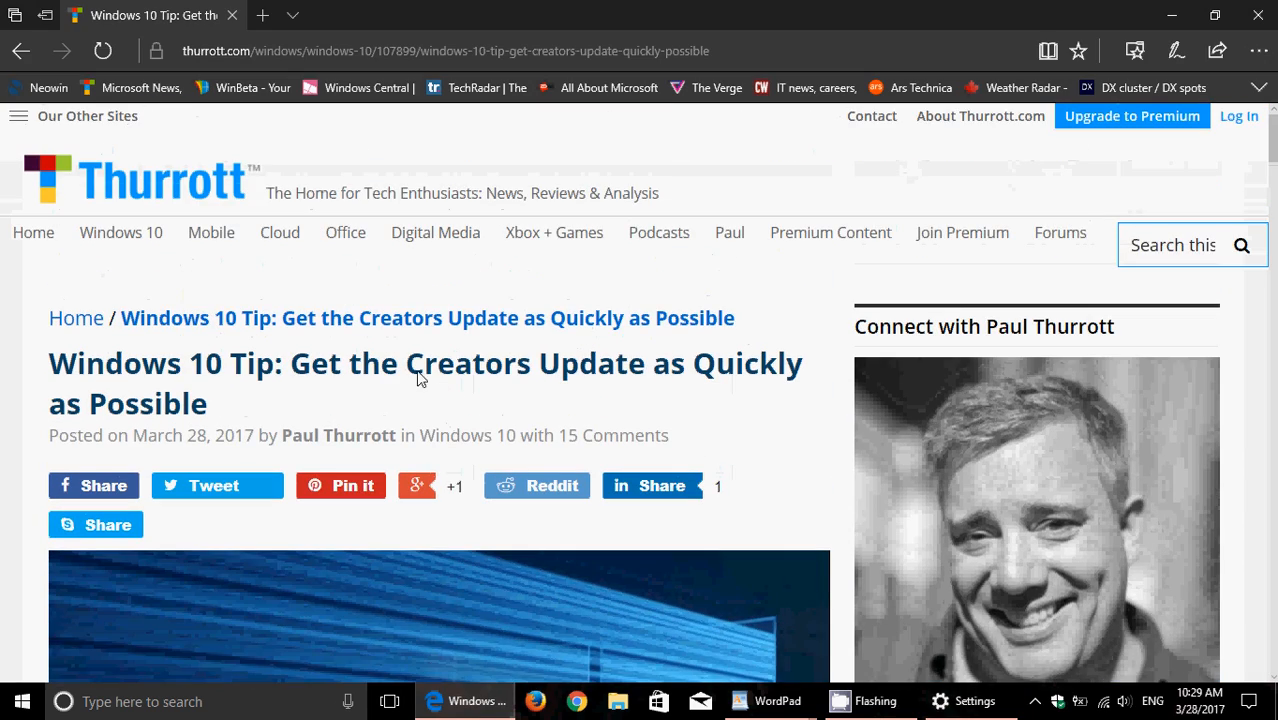
{"action": "scroll", "scroll_direction": "down", "scroll_amount": 3}
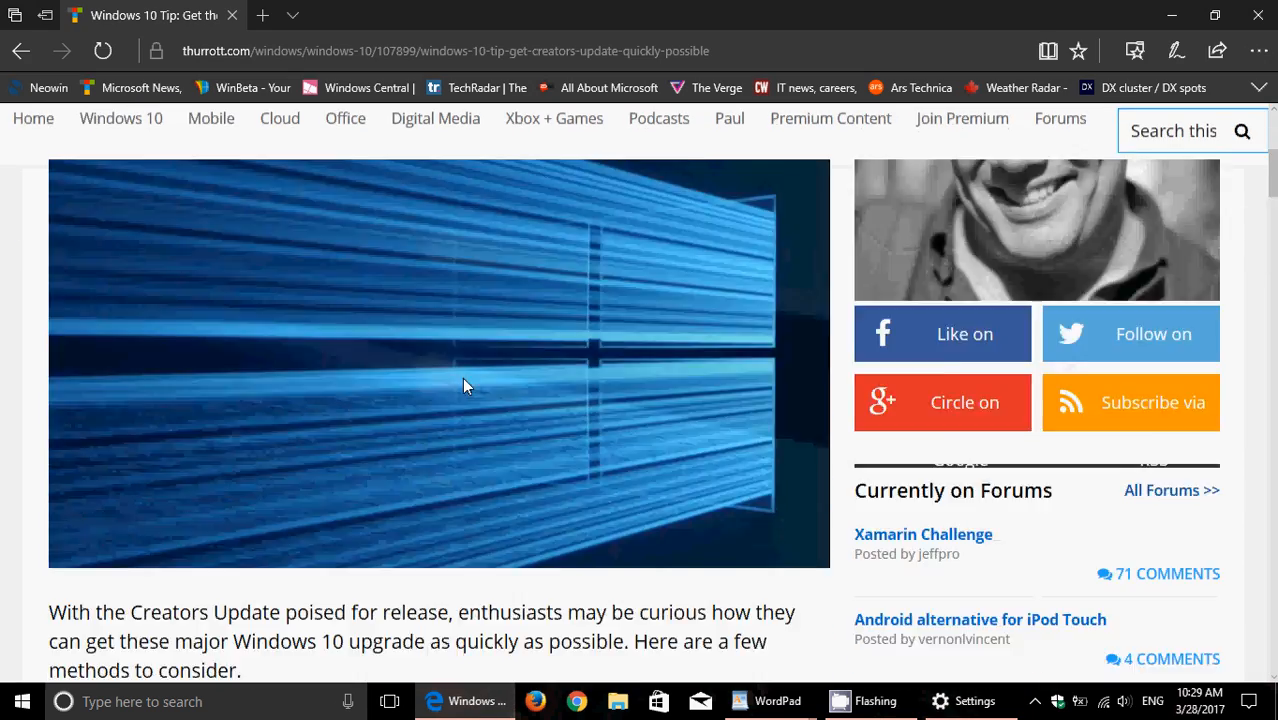
{"action": "scroll", "scroll_direction": "down", "scroll_amount": 3}
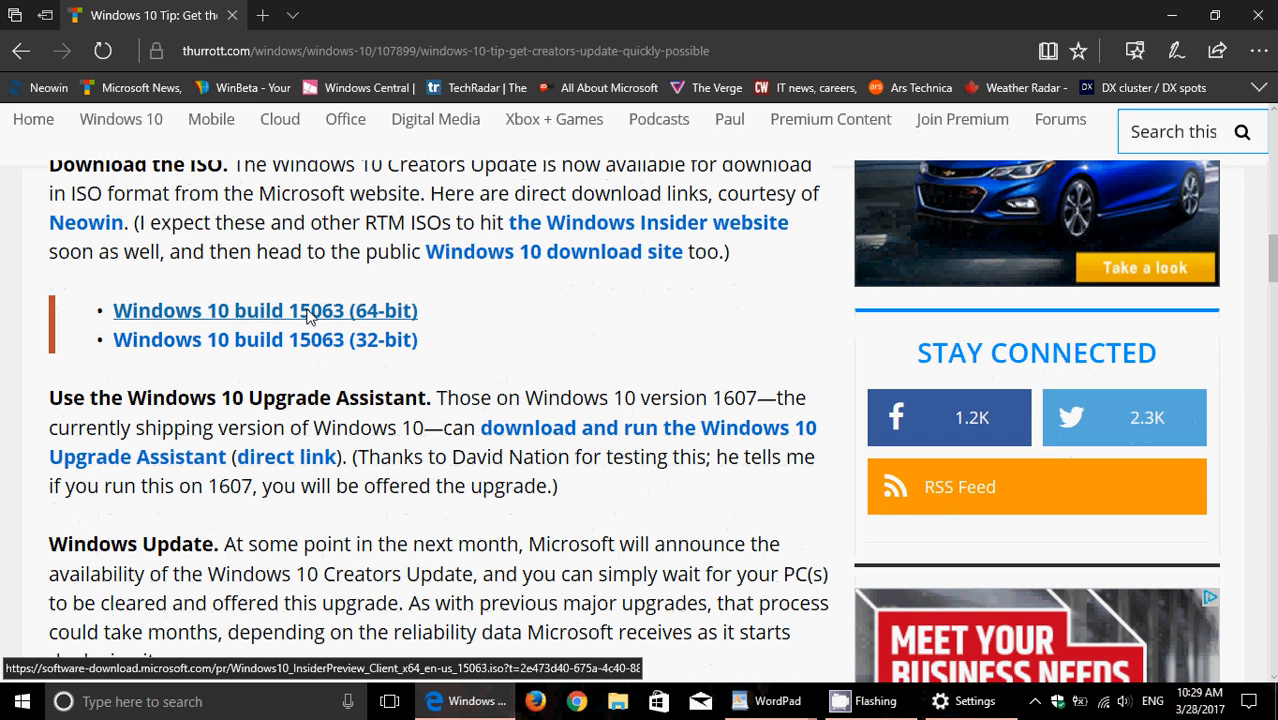
{"action": "mouse_move", "coordinate": [489, 321]}
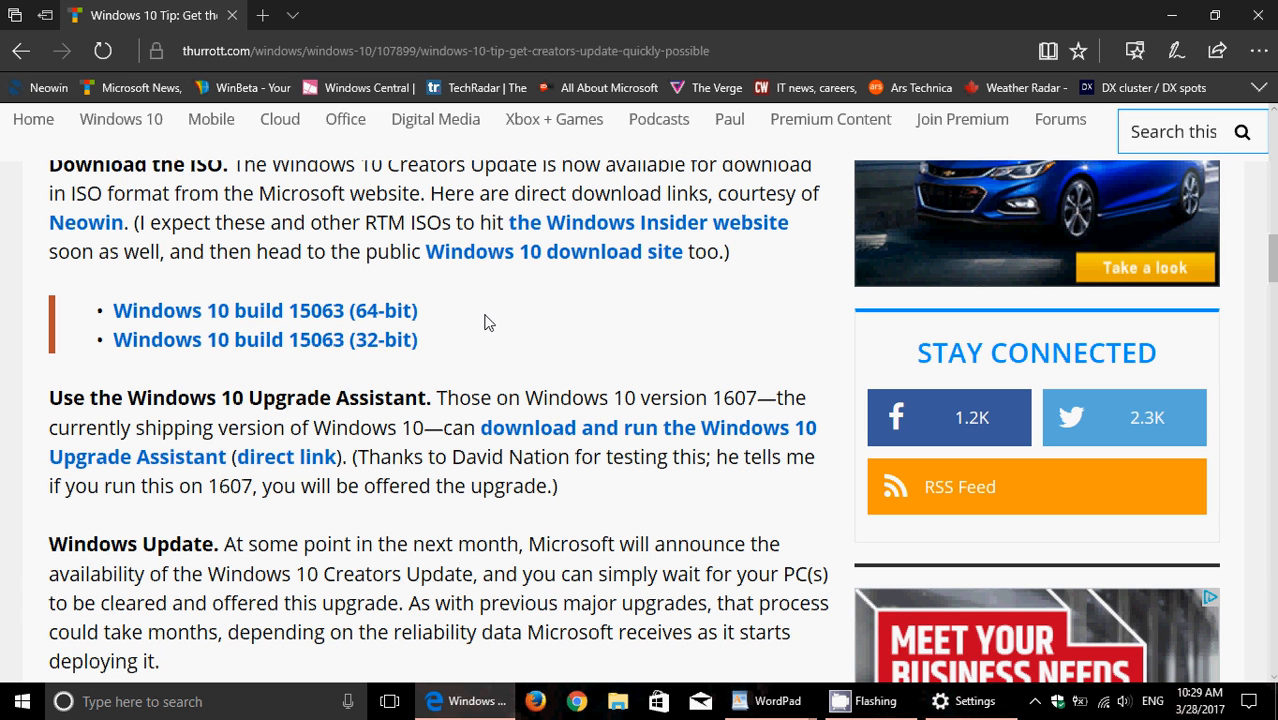
{"action": "mouse_move", "coordinate": [877, 555]}
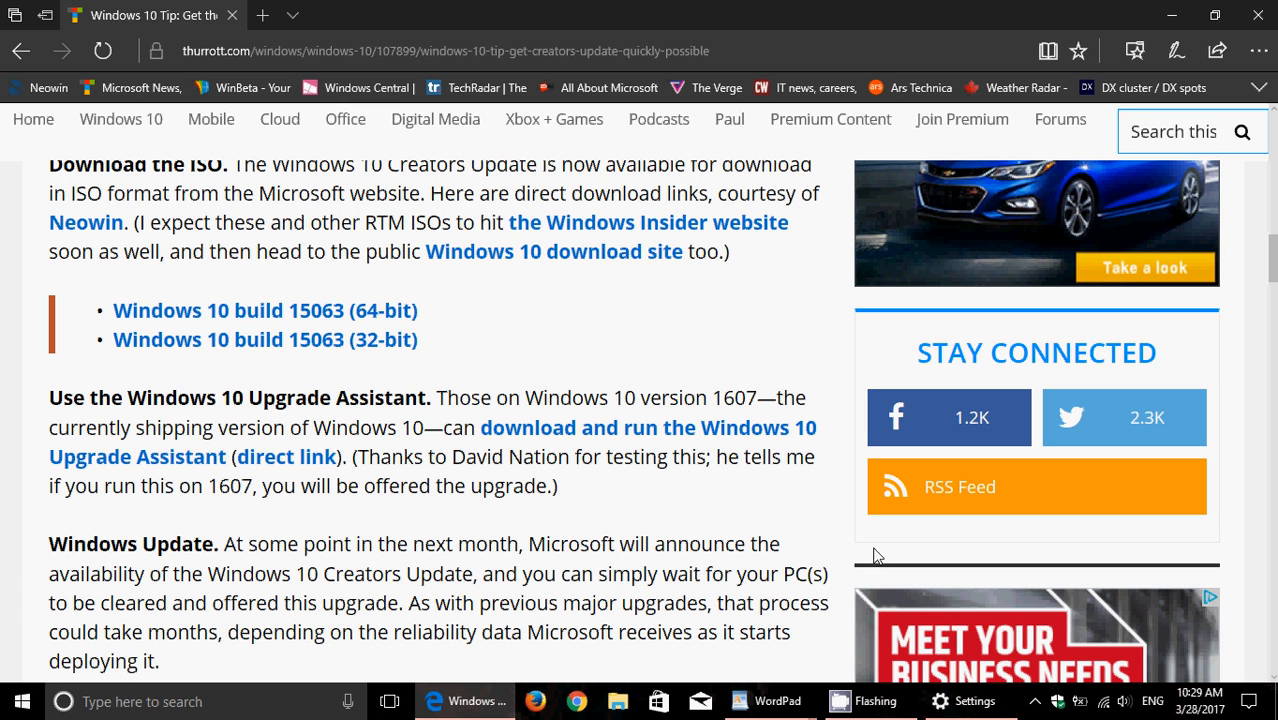
{"action": "mouse_move", "coordinate": [670, 262]}
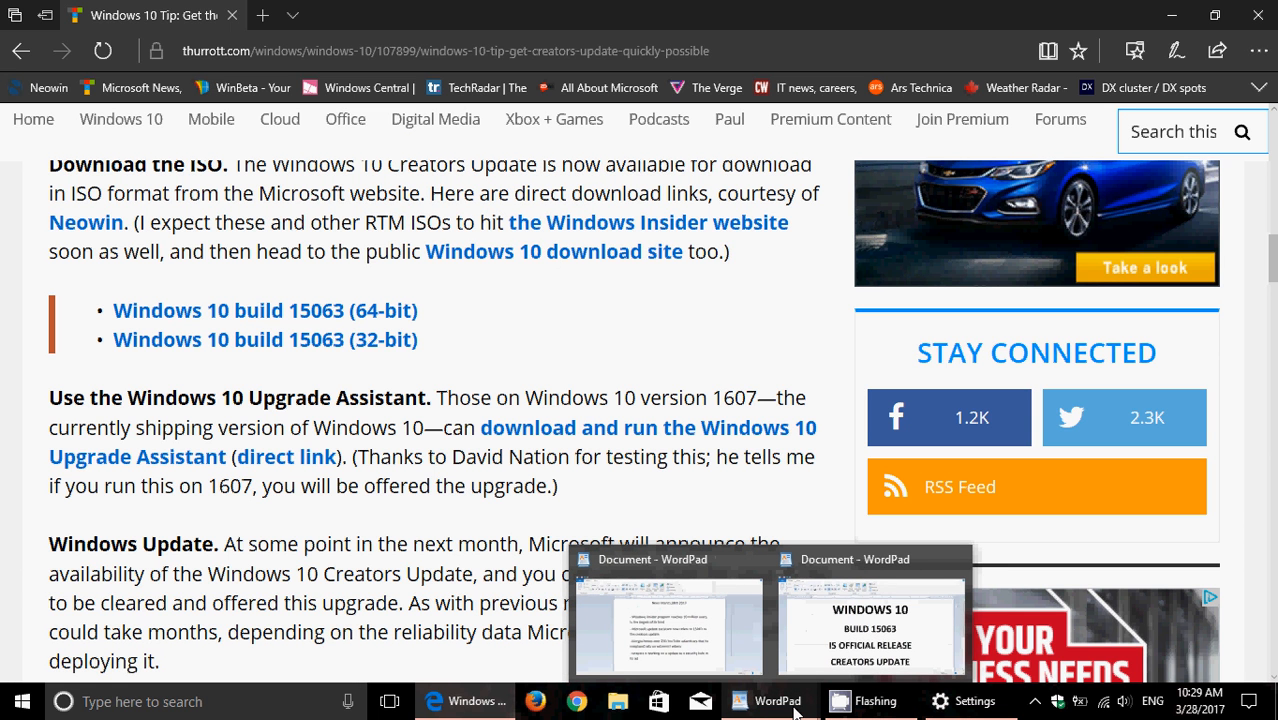
Bring the WordPad 'WINDOWS 10, BUILD 15063' title card forward and reveal the hidden tray icons.
{"action": "left_click", "coordinate": [864, 629]}
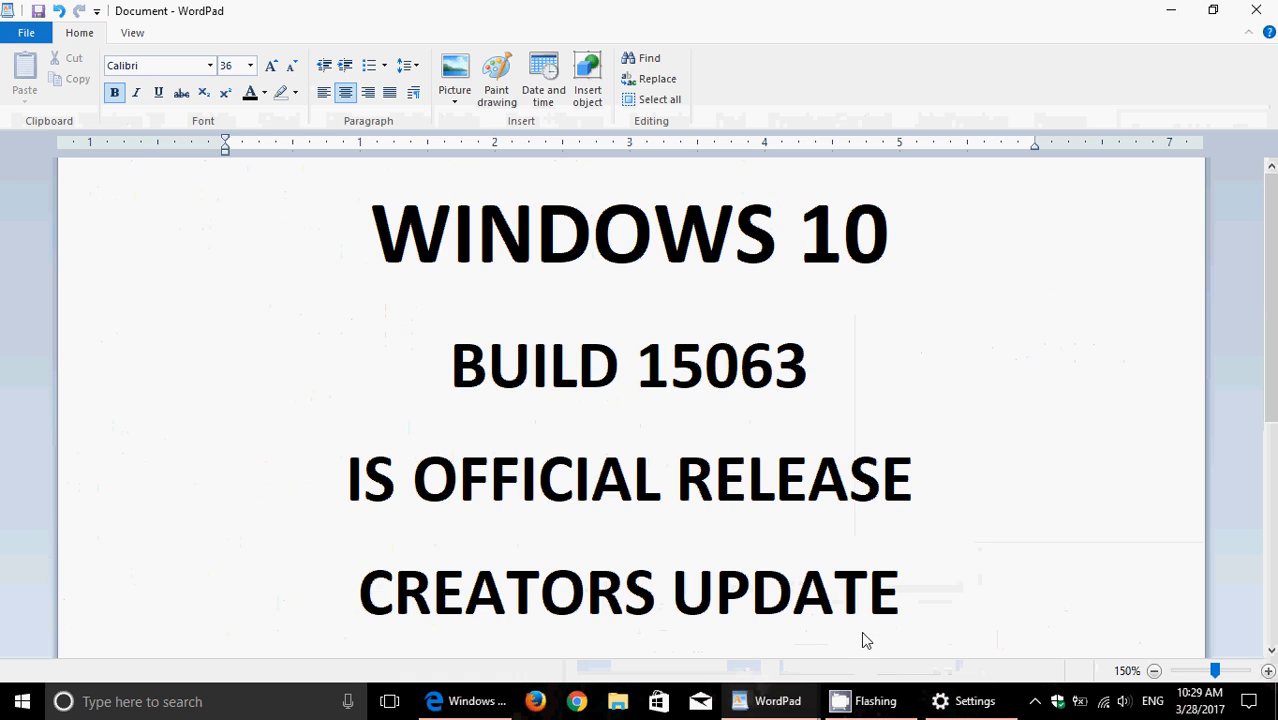
{"action": "mouse_move", "coordinate": [1017, 414]}
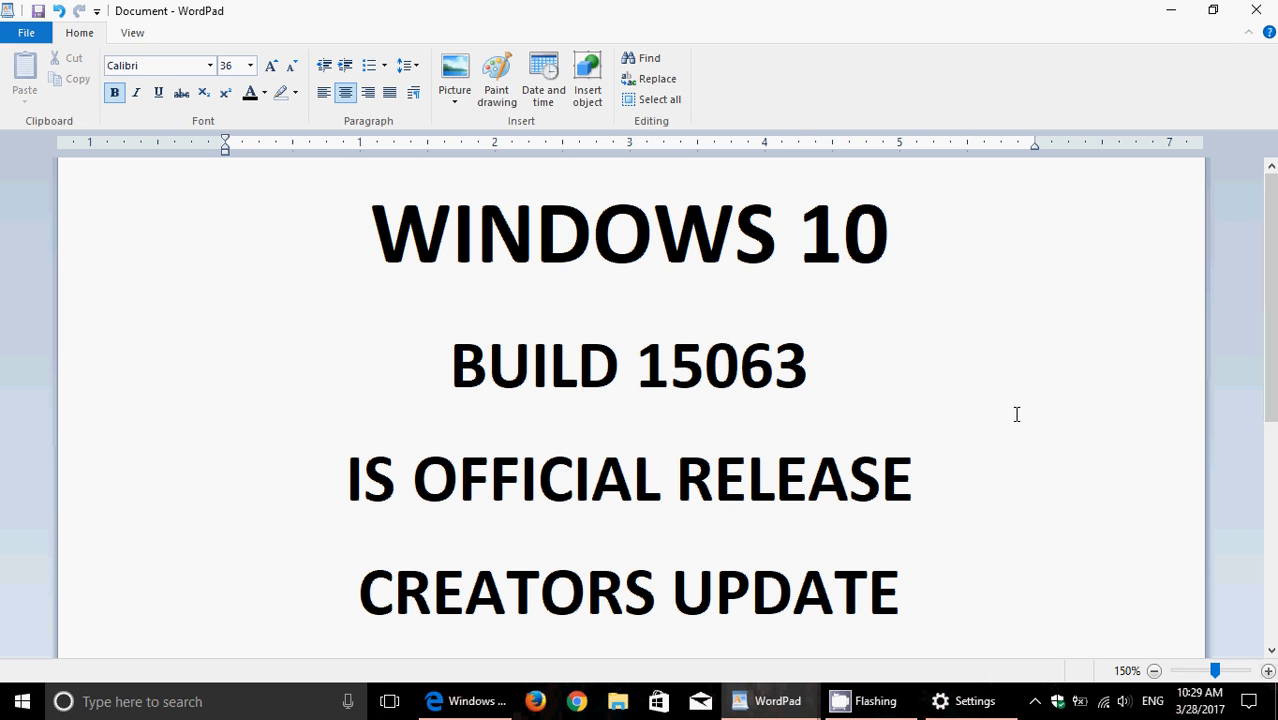
{"action": "mouse_move", "coordinate": [1108, 295]}
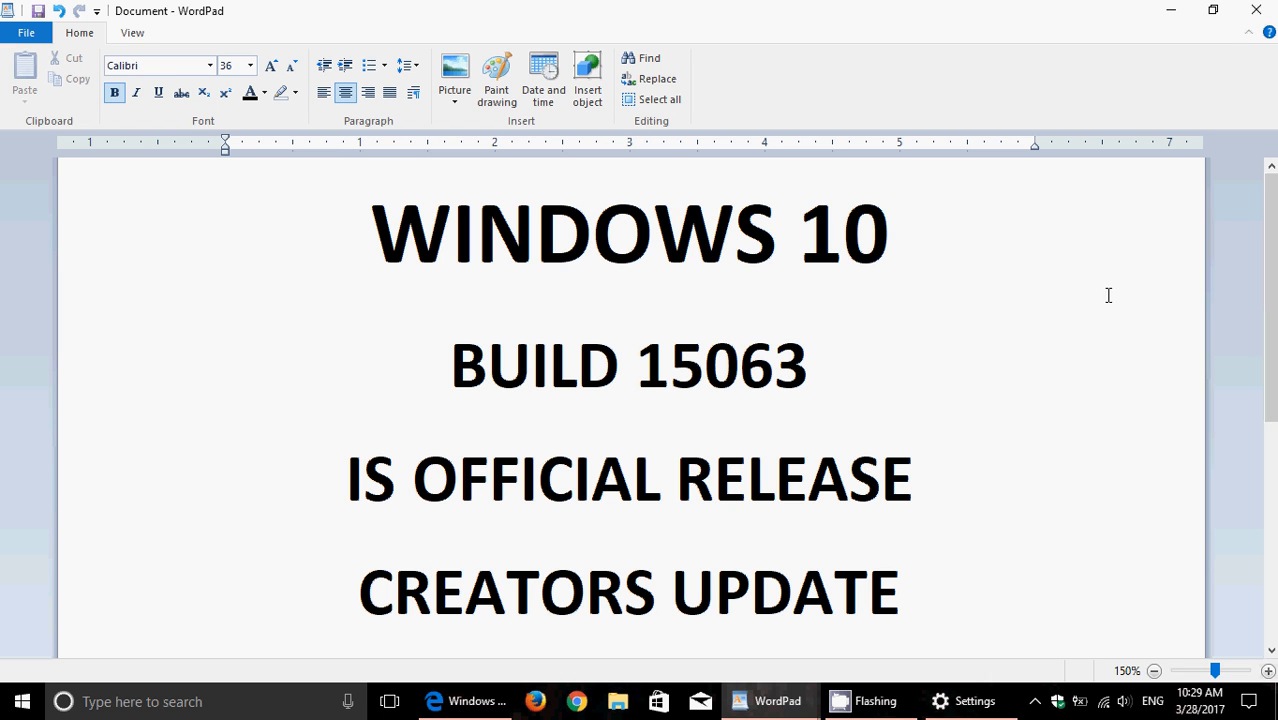
{"action": "mouse_move", "coordinate": [1047, 700]}
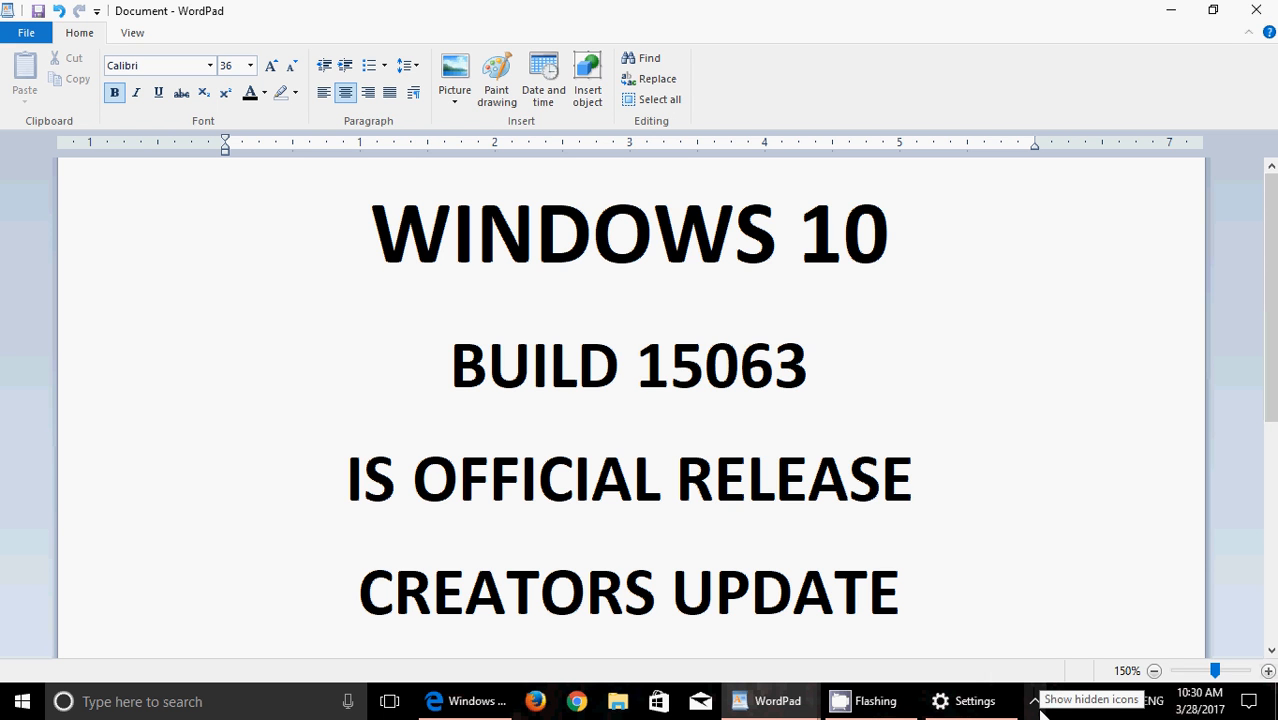
{"action": "left_click", "coordinate": [1042, 702]}
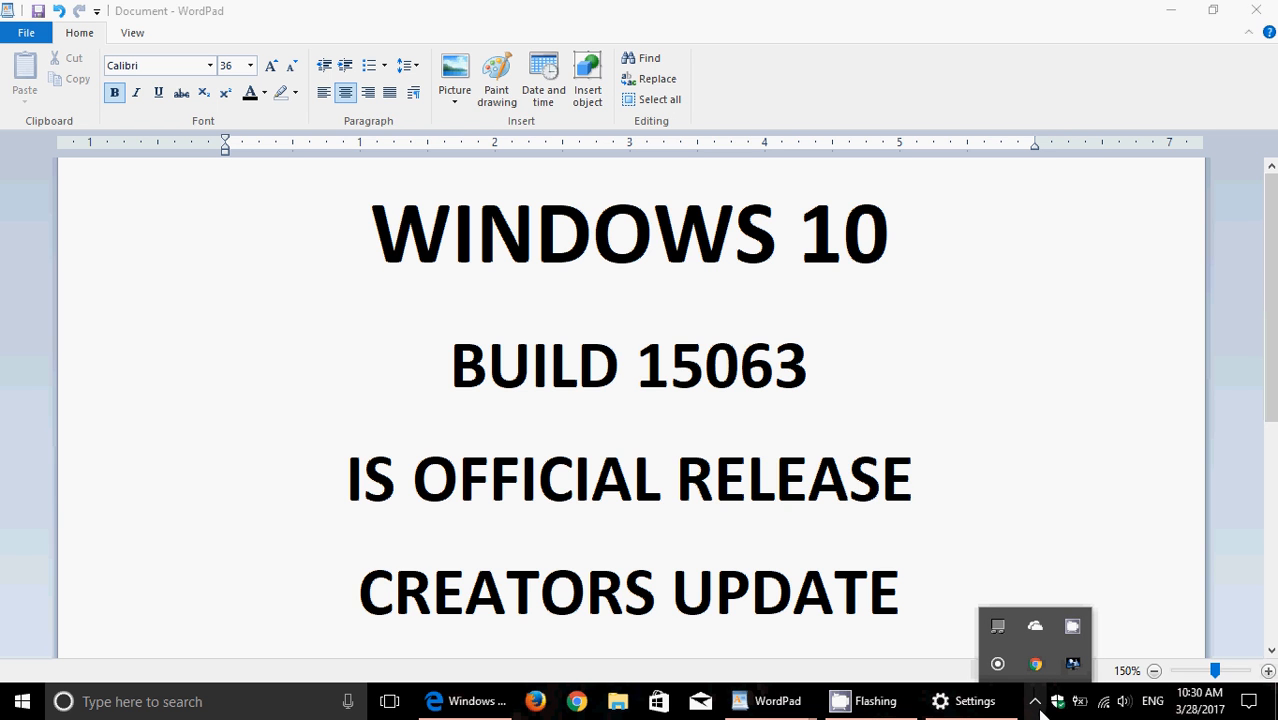